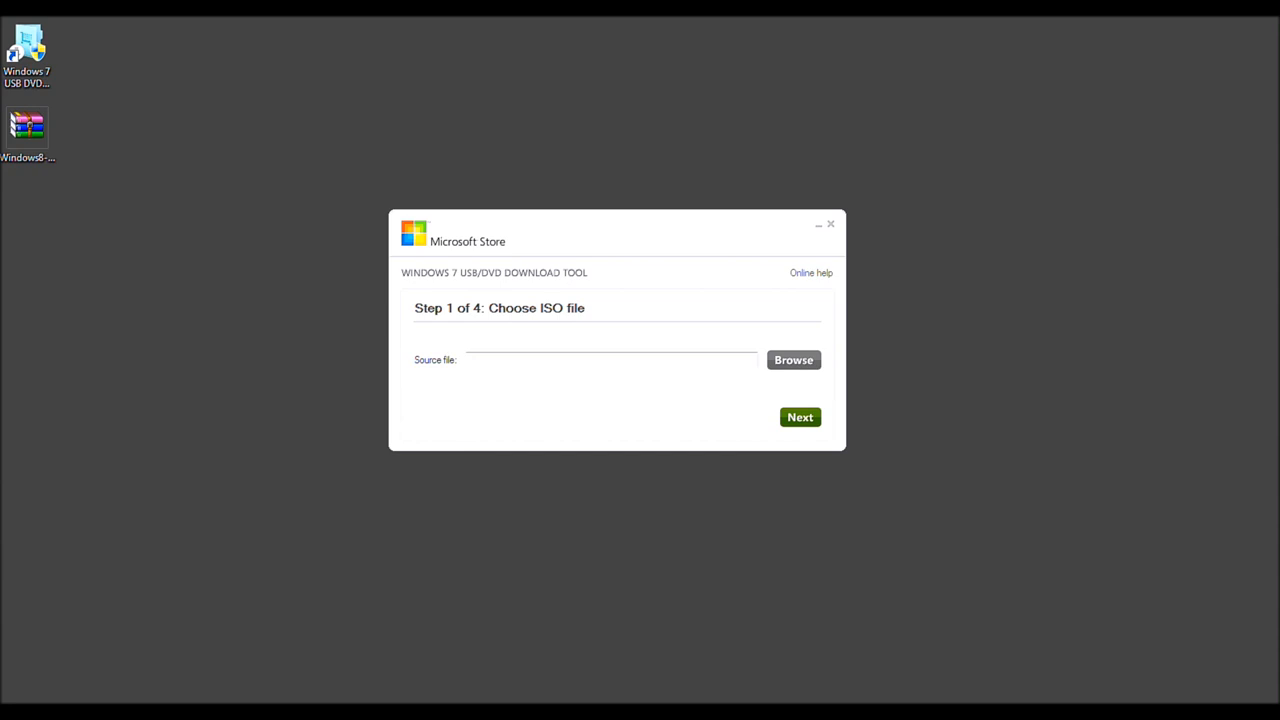
mouse_move(660, 327)
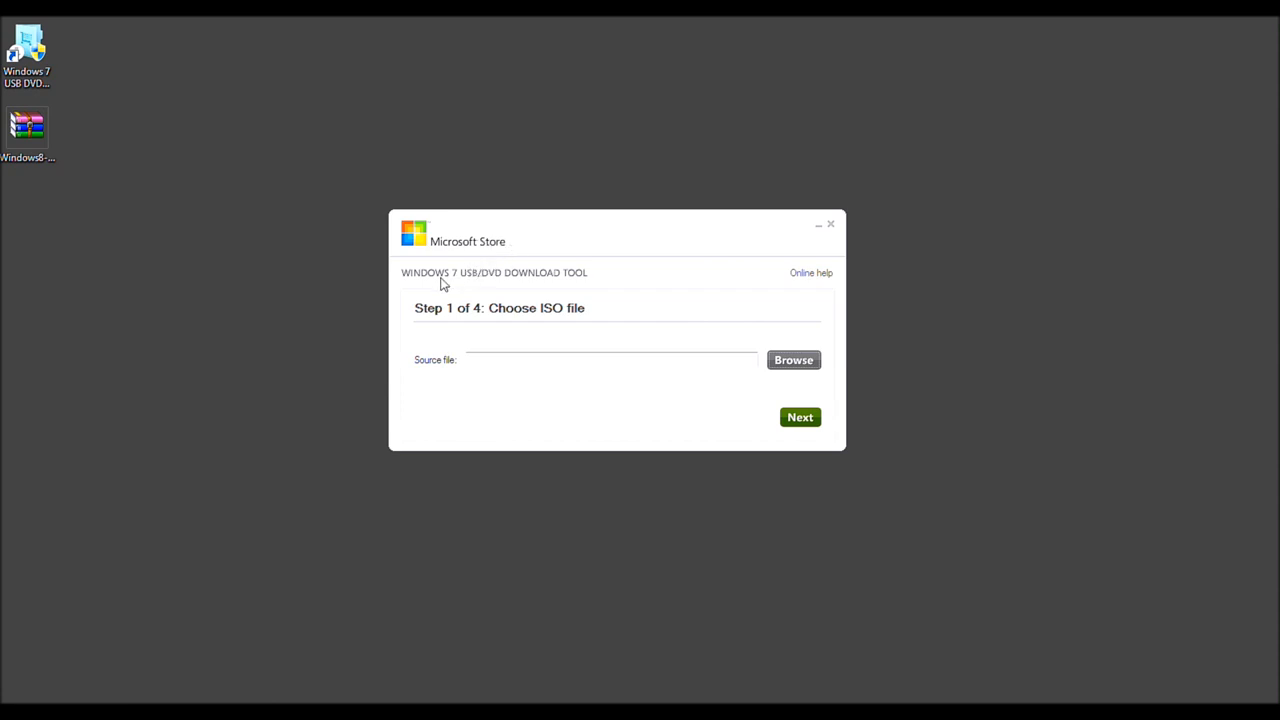
mouse_move(438, 290)
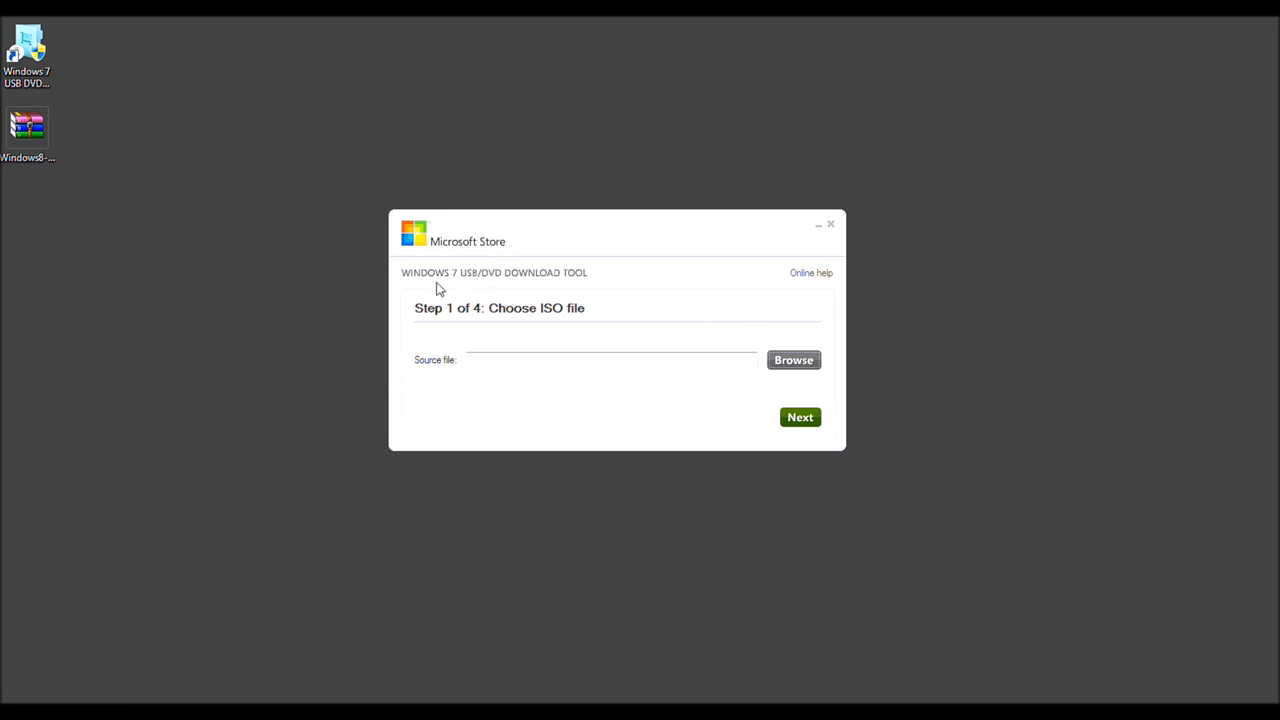
mouse_move(547, 337)
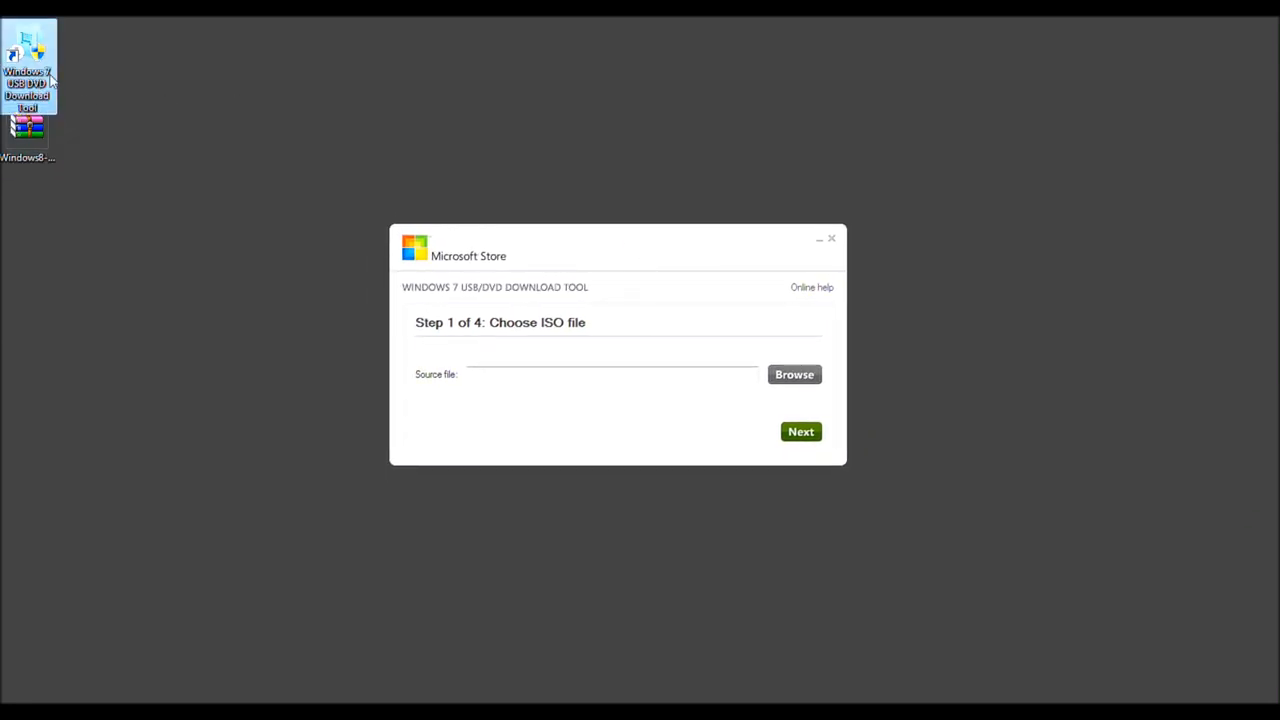
mouse_move(62, 110)
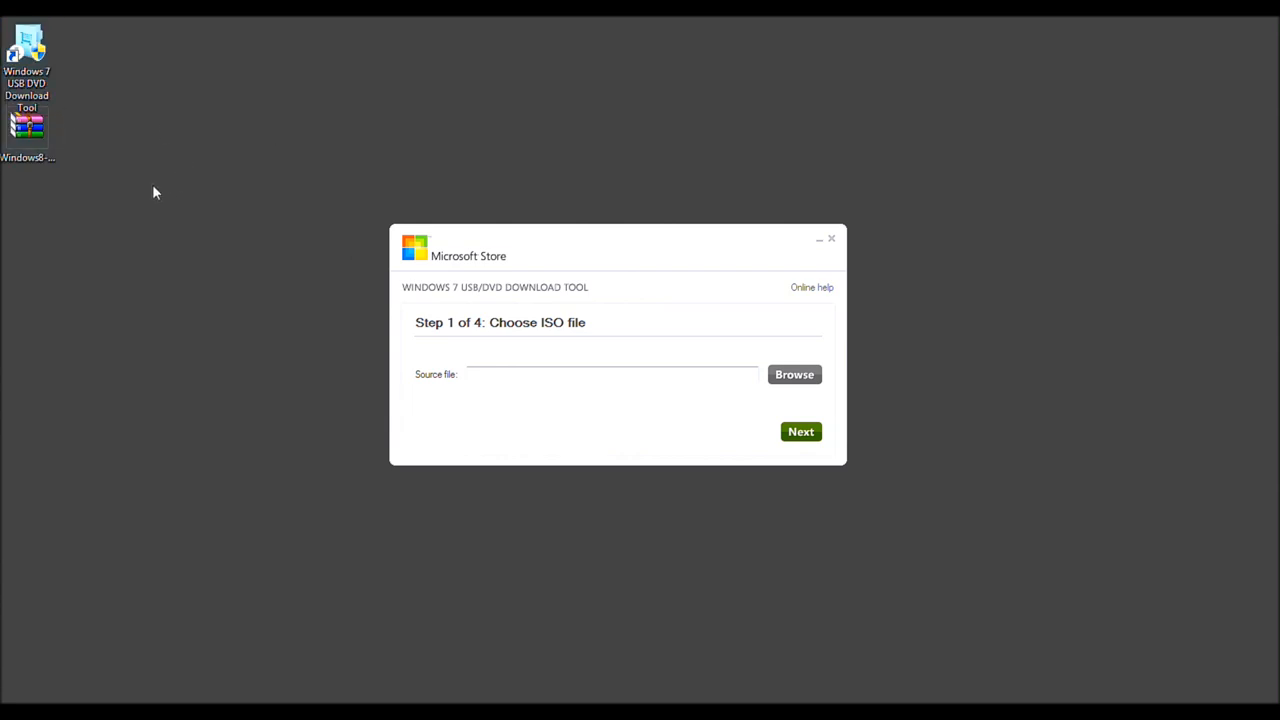
Step: Load the Desktop's Windows8-ReleasePreview-64bit-English ISO as source and continue to step 2
click(30, 130)
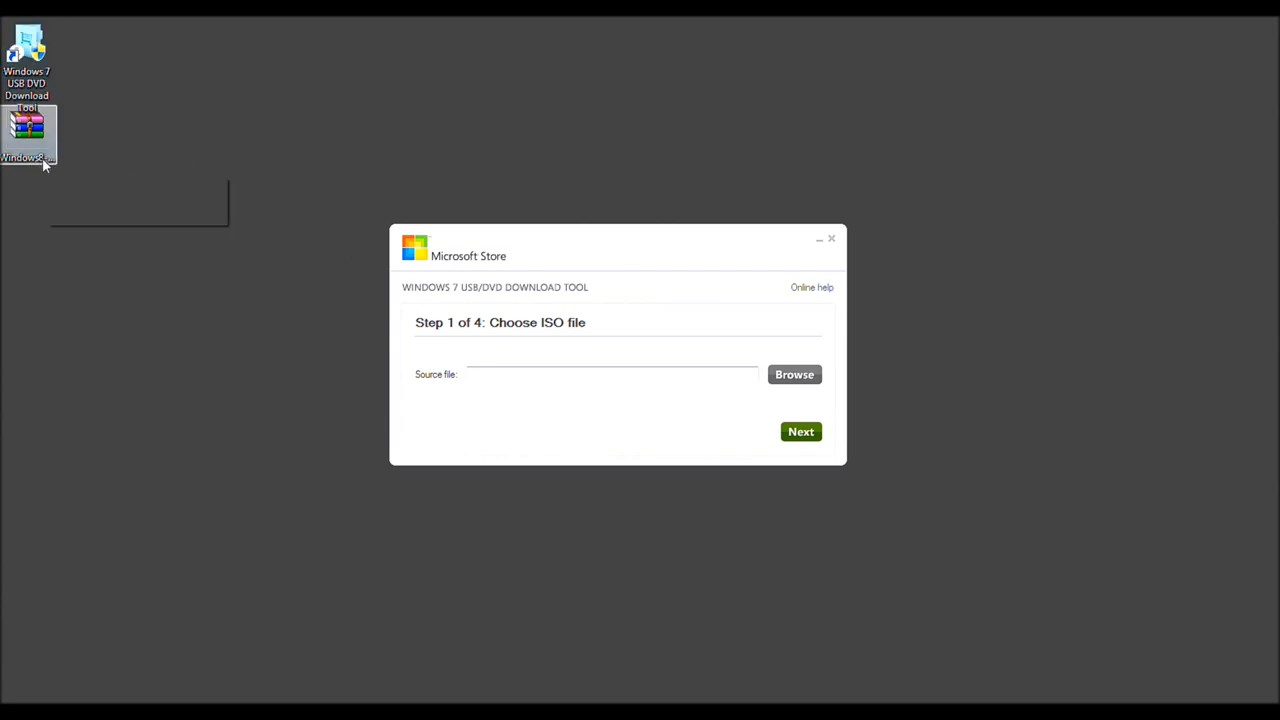
click(30, 125)
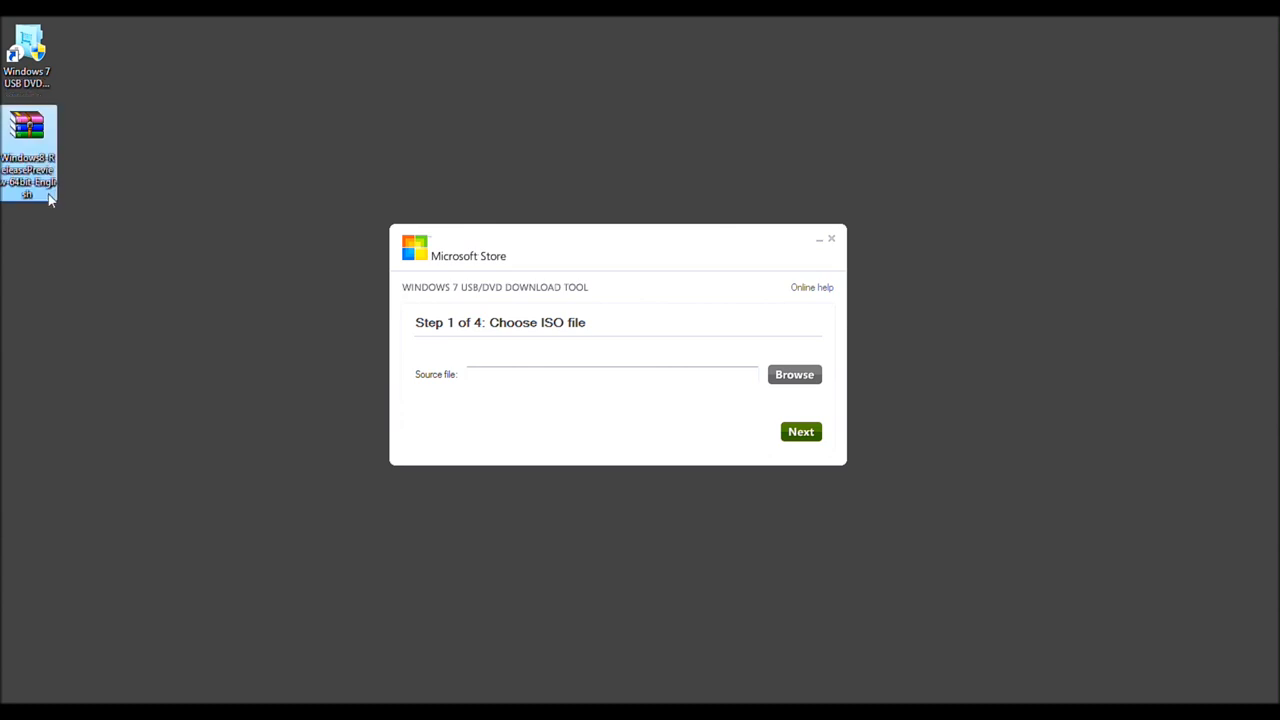
mouse_move(48, 200)
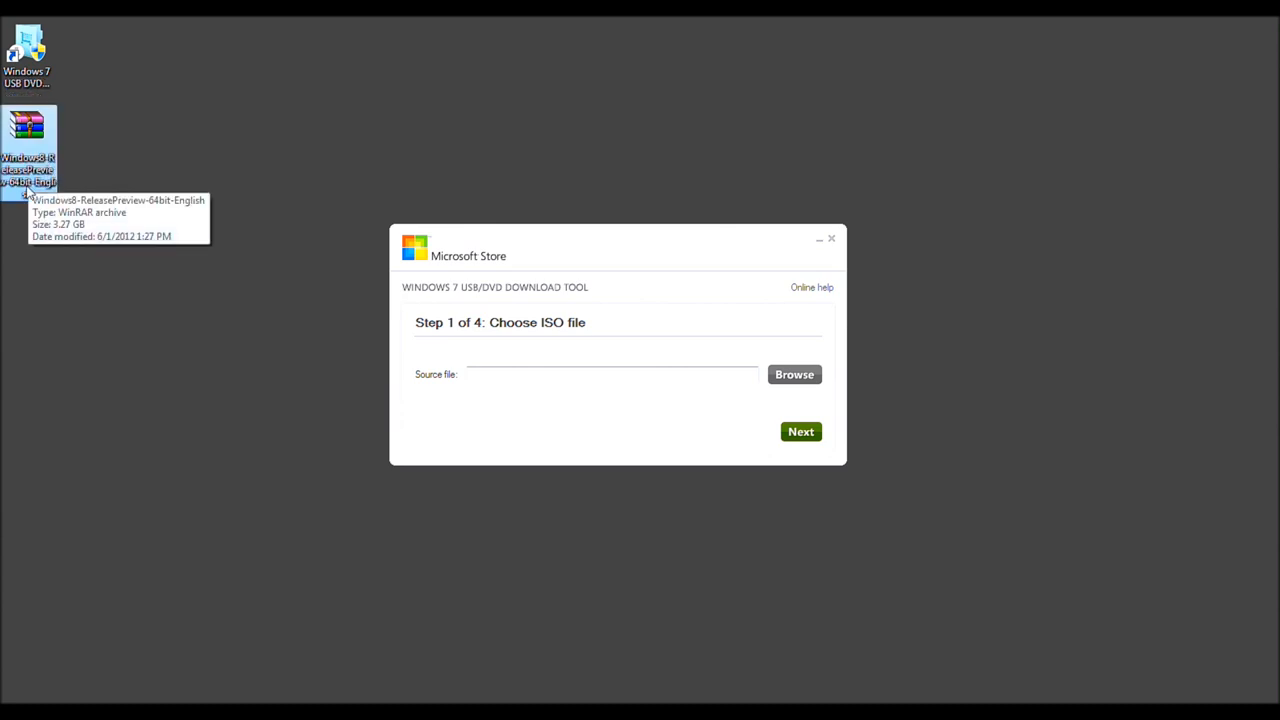
mouse_move(165, 193)
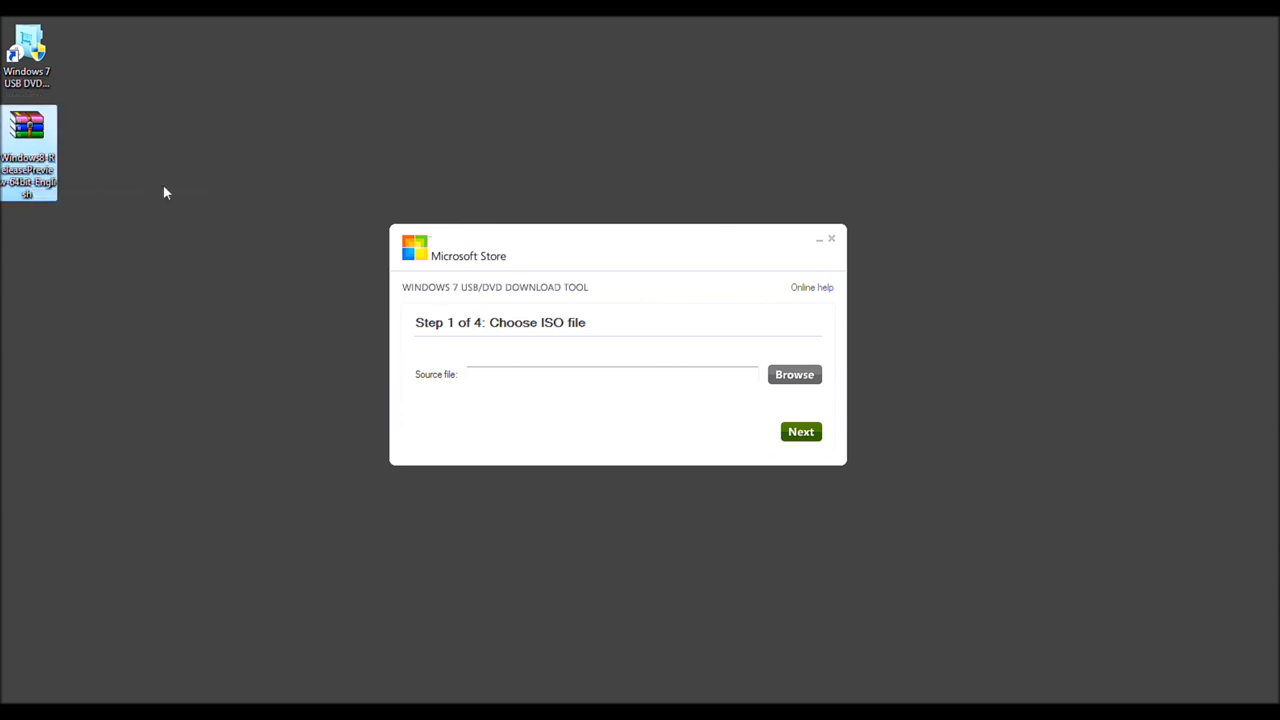
mouse_move(60, 198)
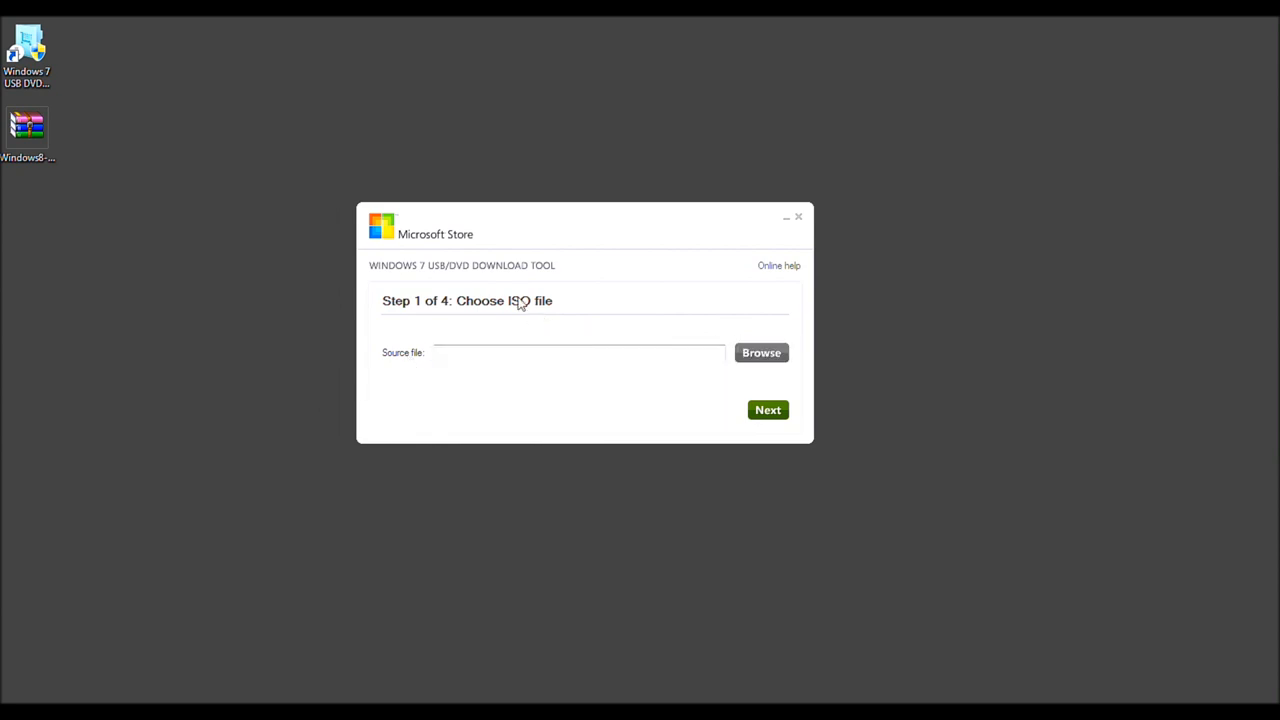
click(761, 352)
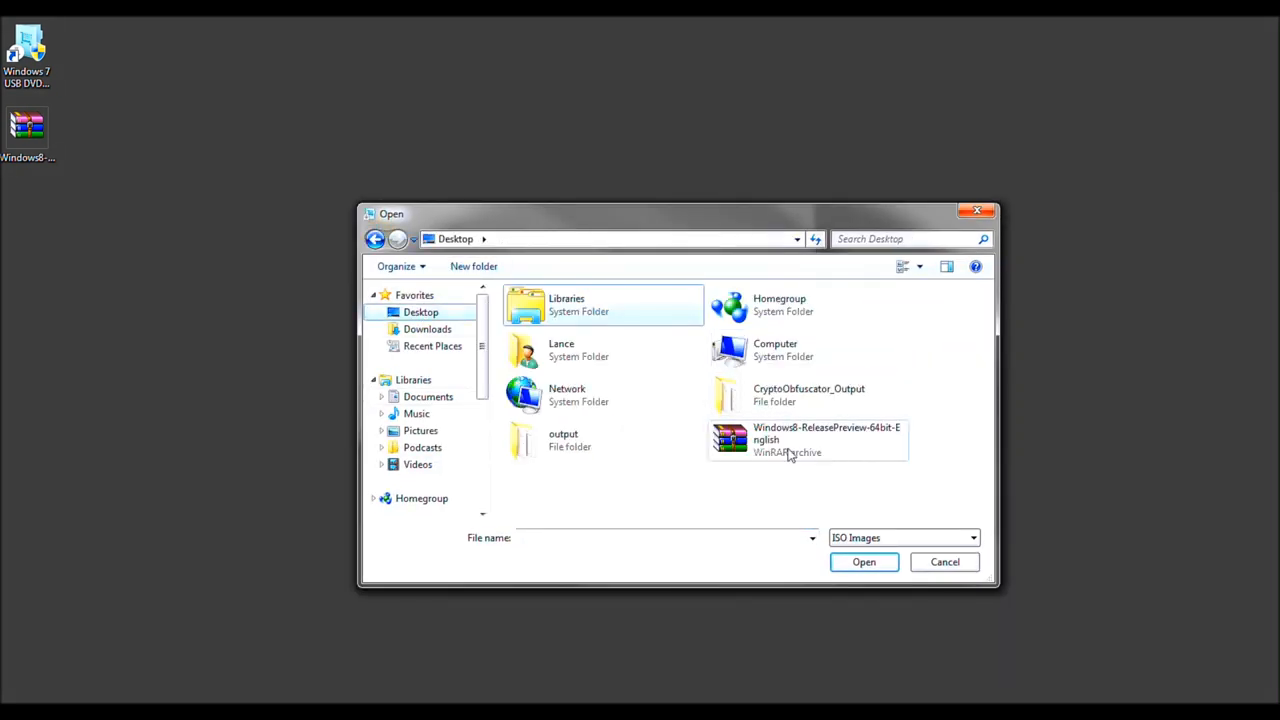
click(808, 439)
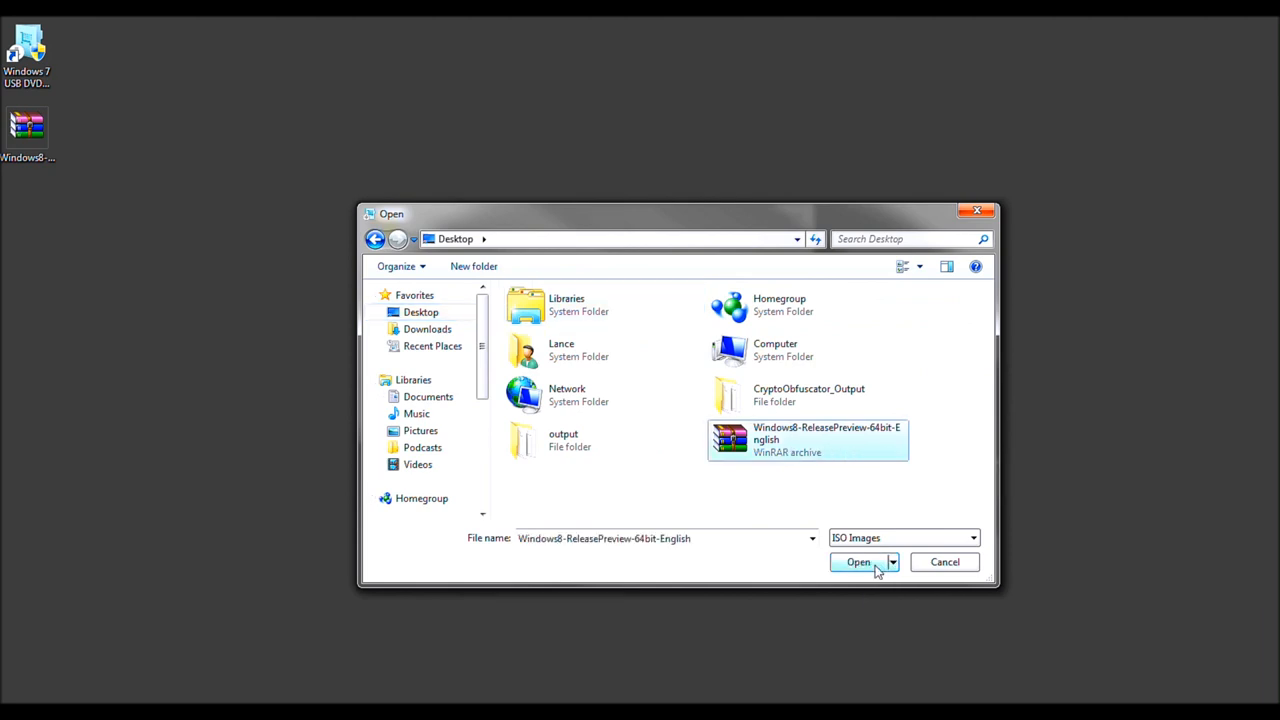
click(858, 562)
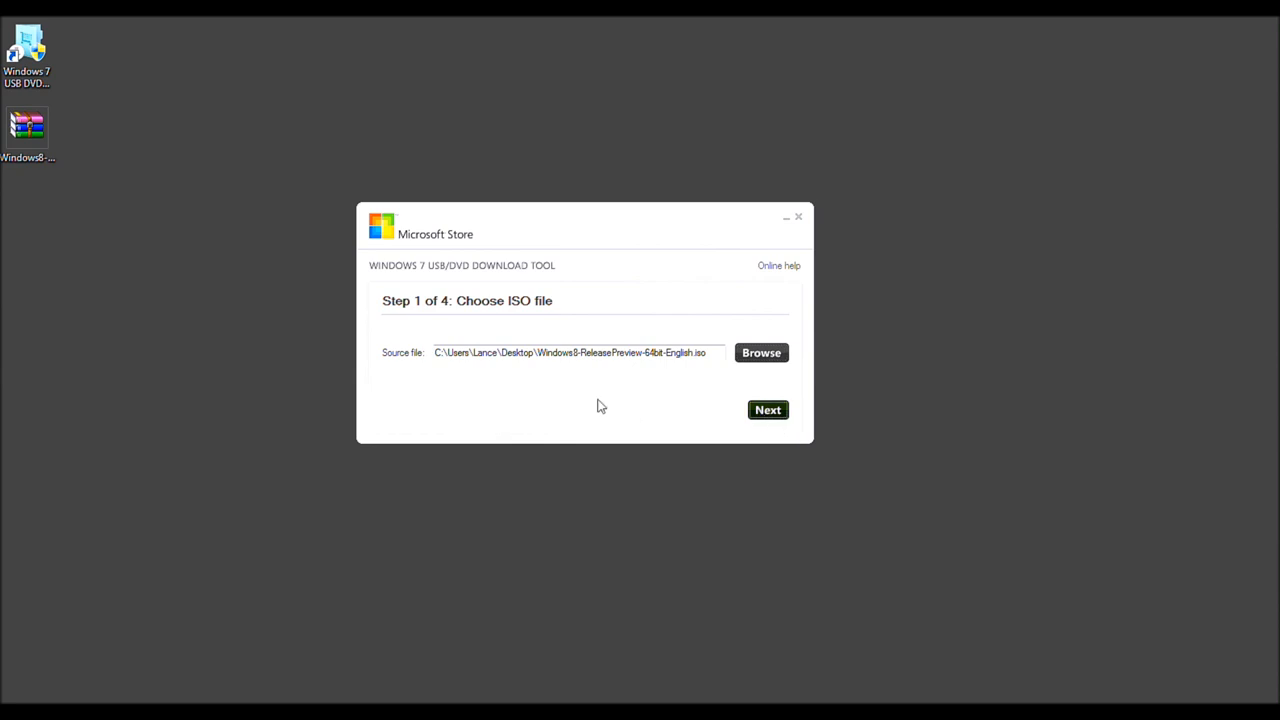
click(768, 410)
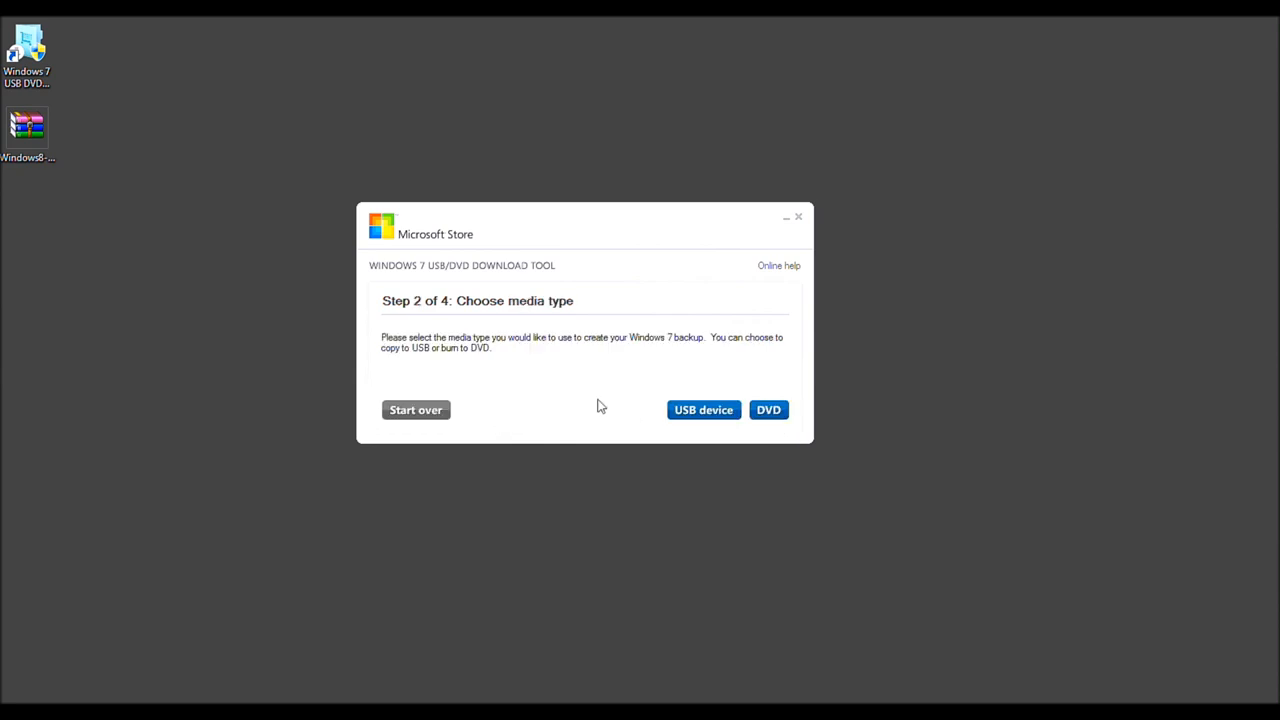
mouse_move(538, 310)
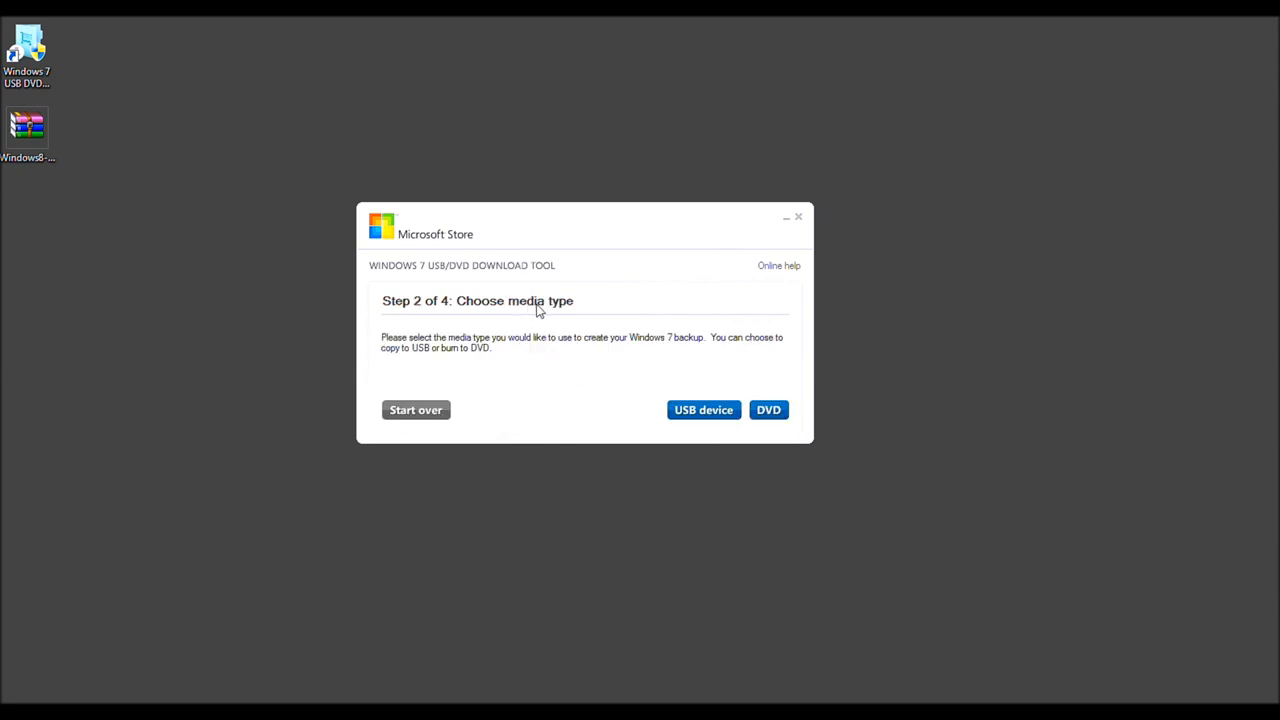
mouse_move(687, 428)
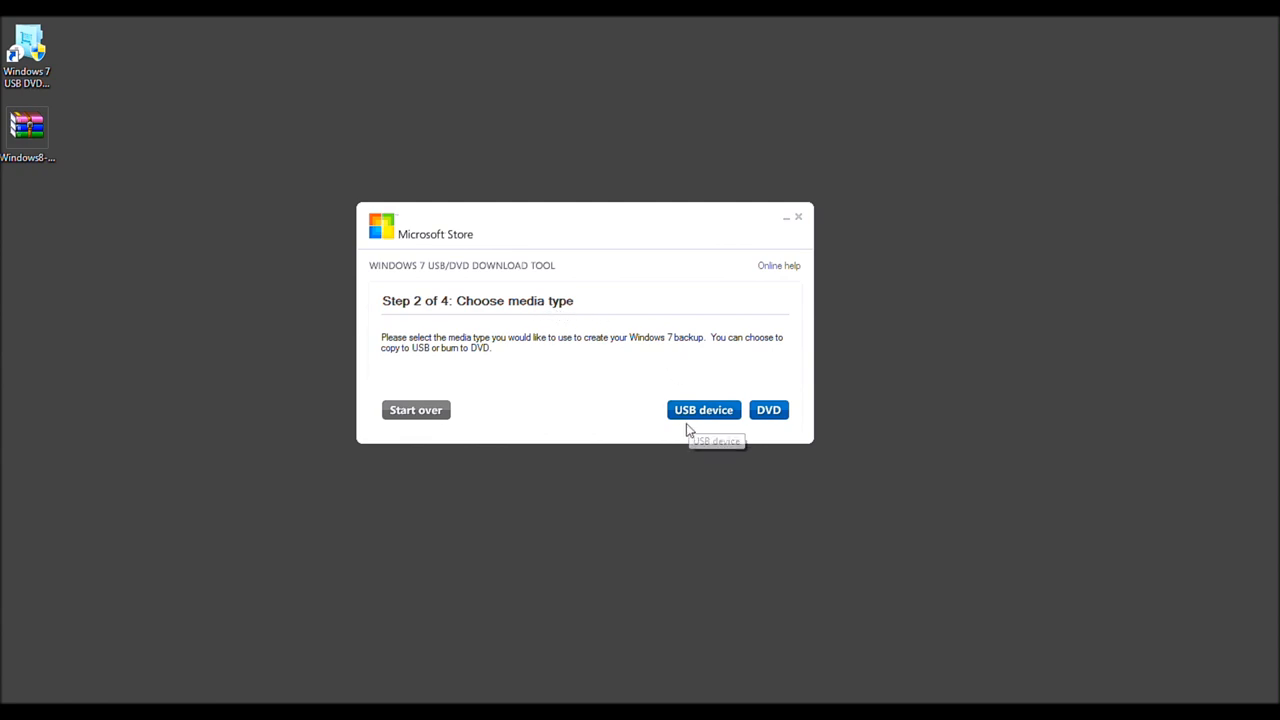
mouse_move(700, 418)
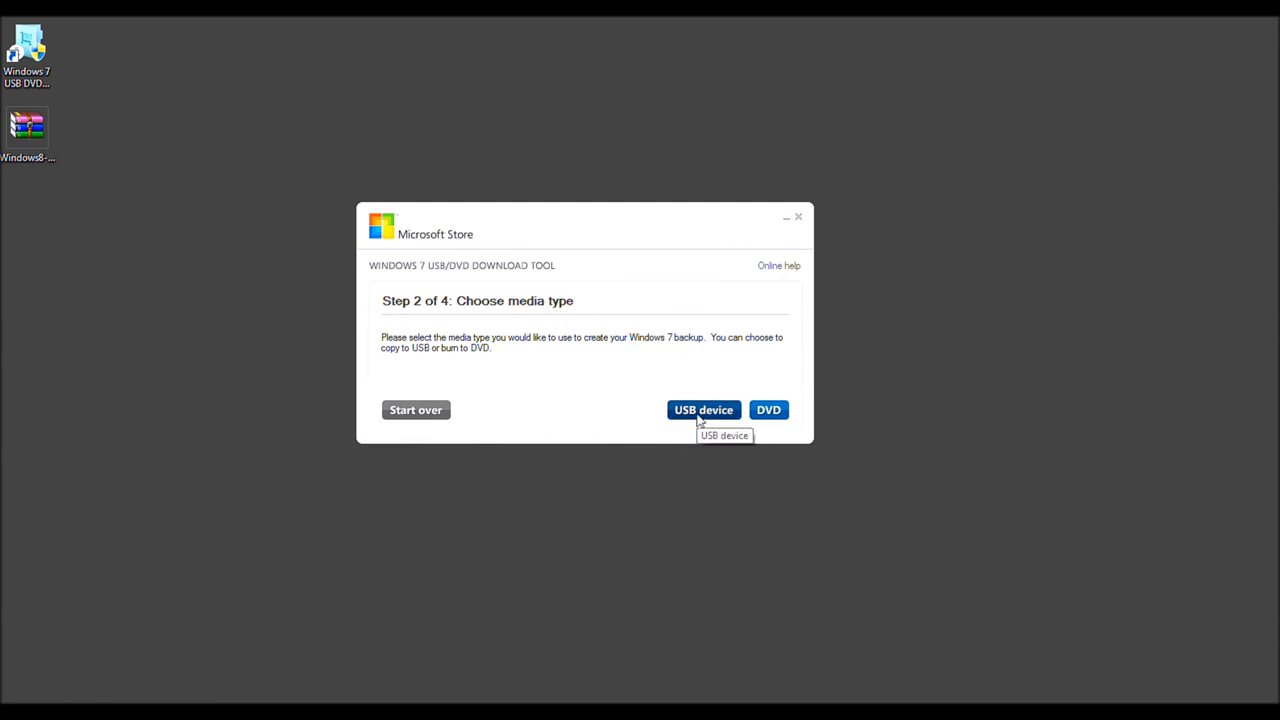
mouse_move(697, 423)
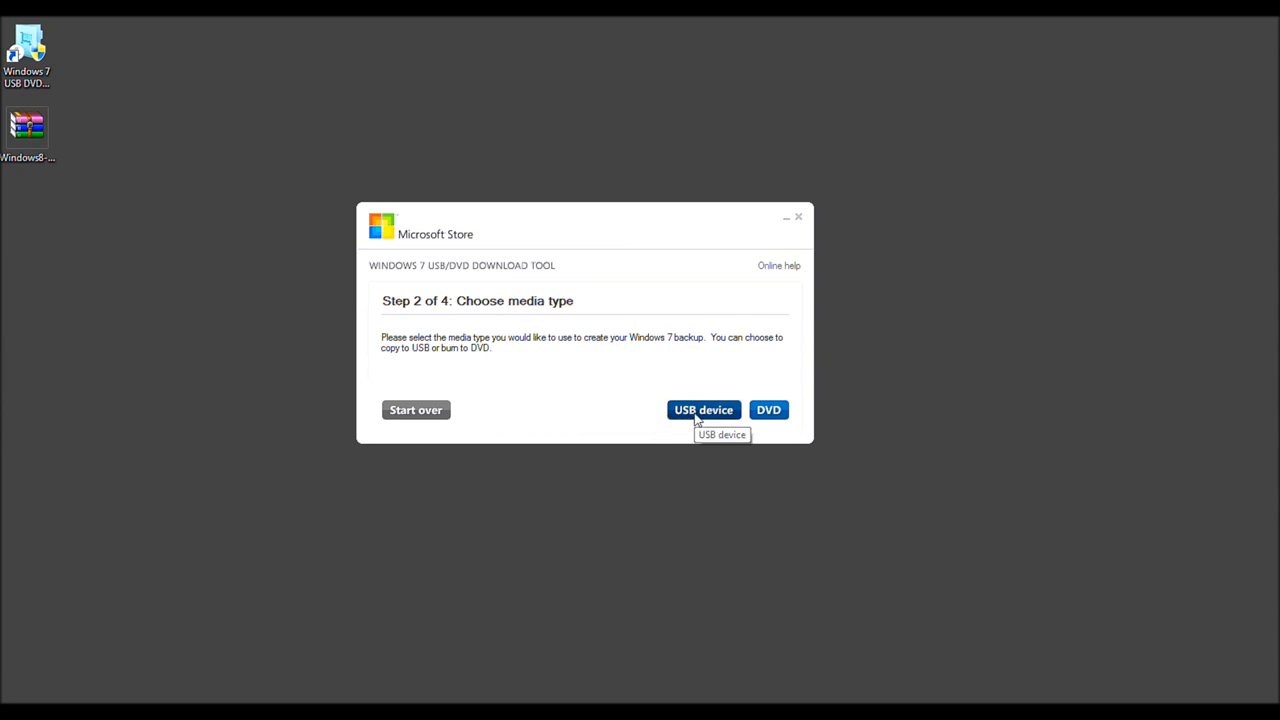
Step: Pick USB device as the media type, reaching step 3 with drive F: listed
click(703, 410)
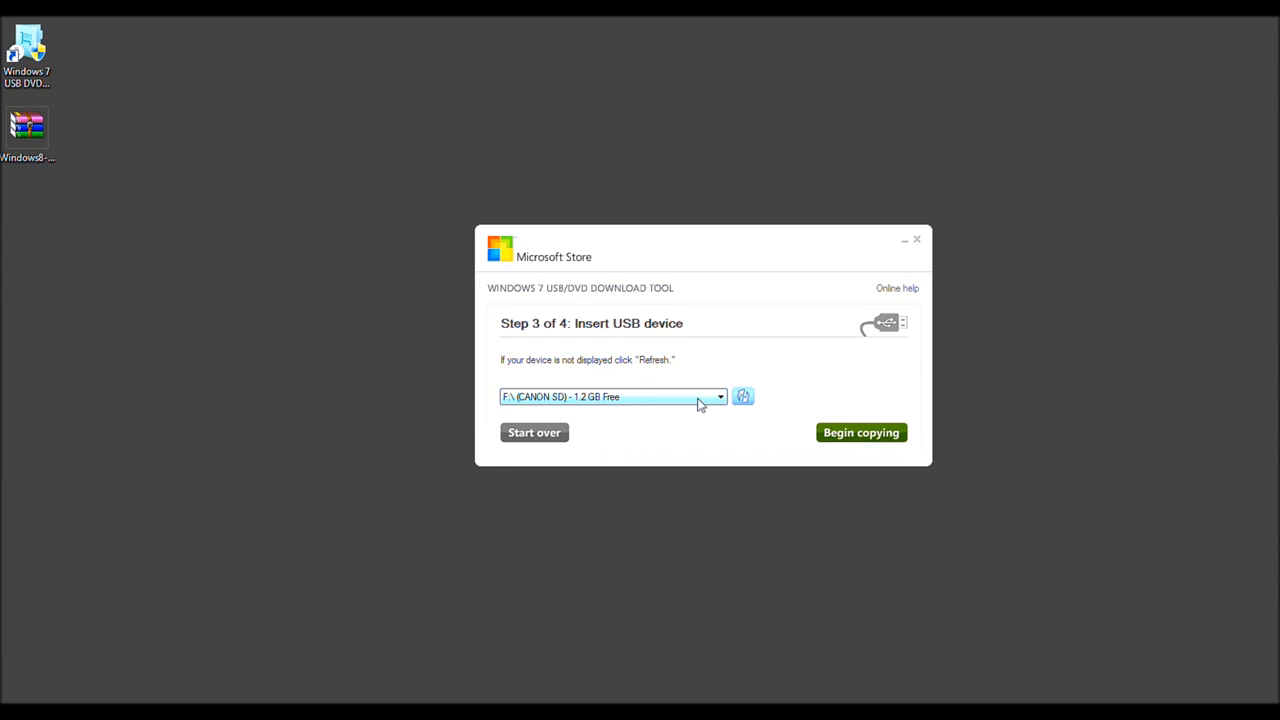
Step: Pick J:\ (USB DRIVE) - 7.4 GB Free from the drive dropdown
click(720, 396)
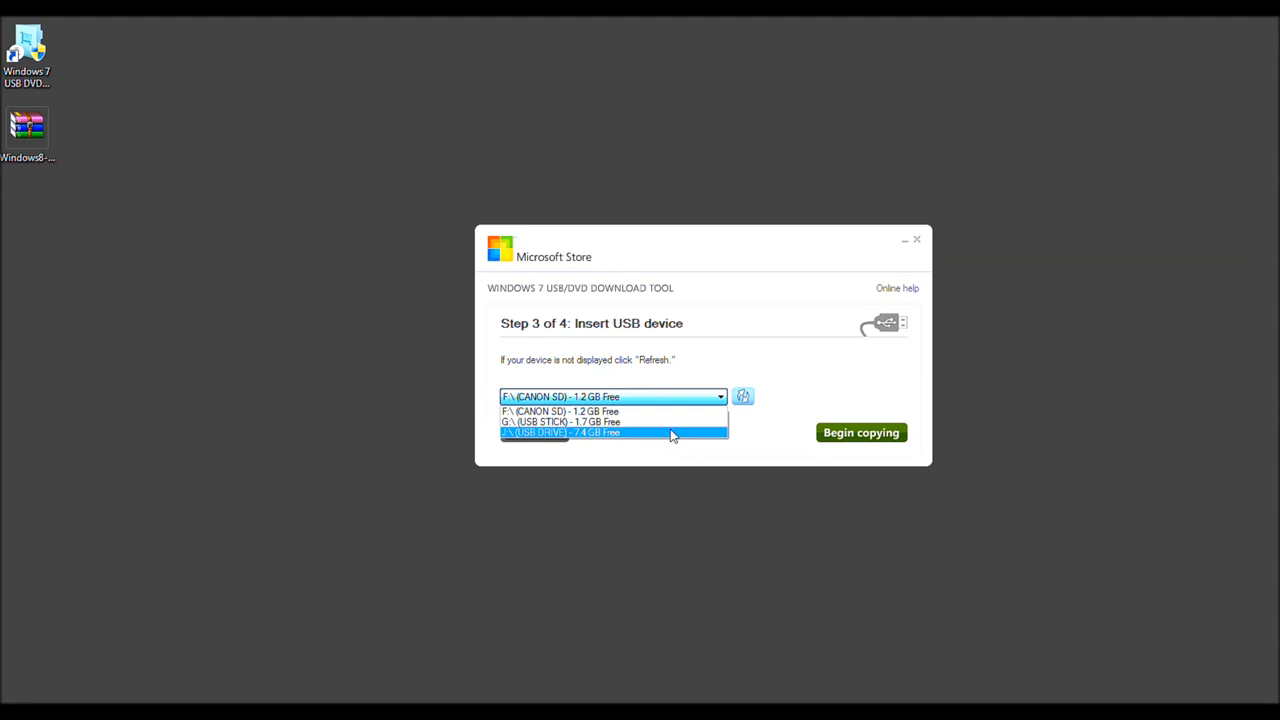
click(613, 432)
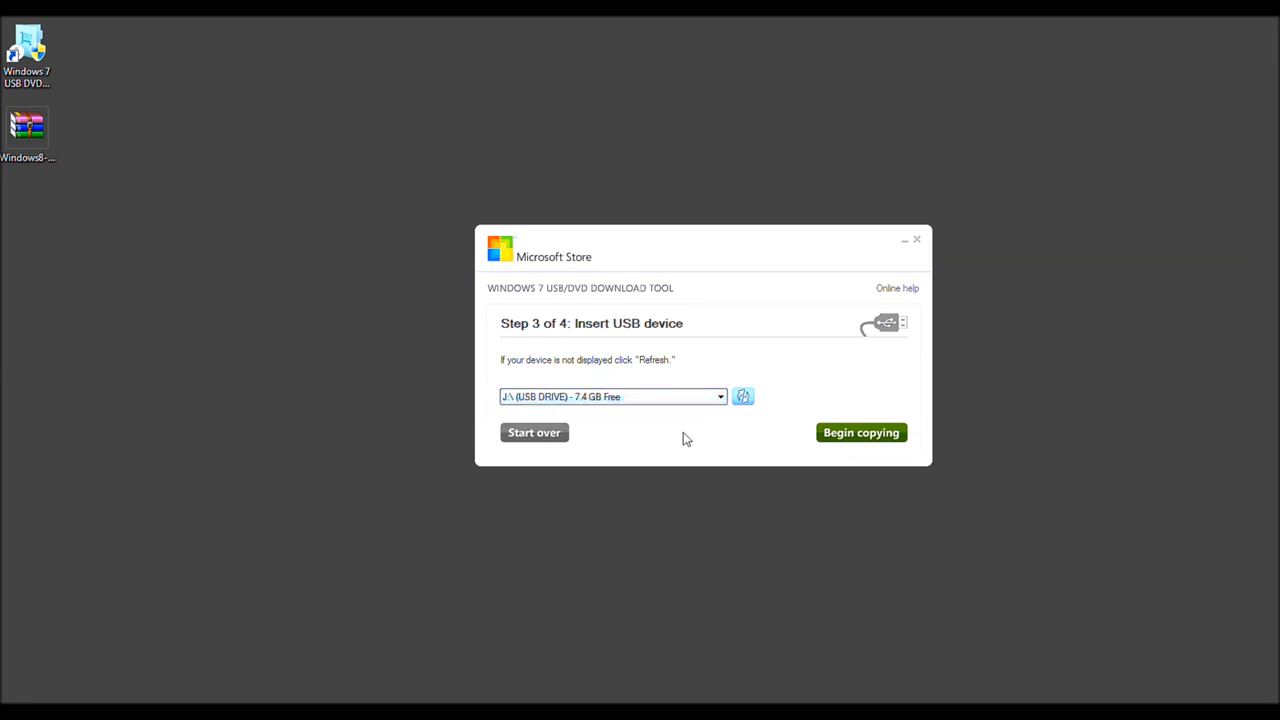
mouse_move(860, 435)
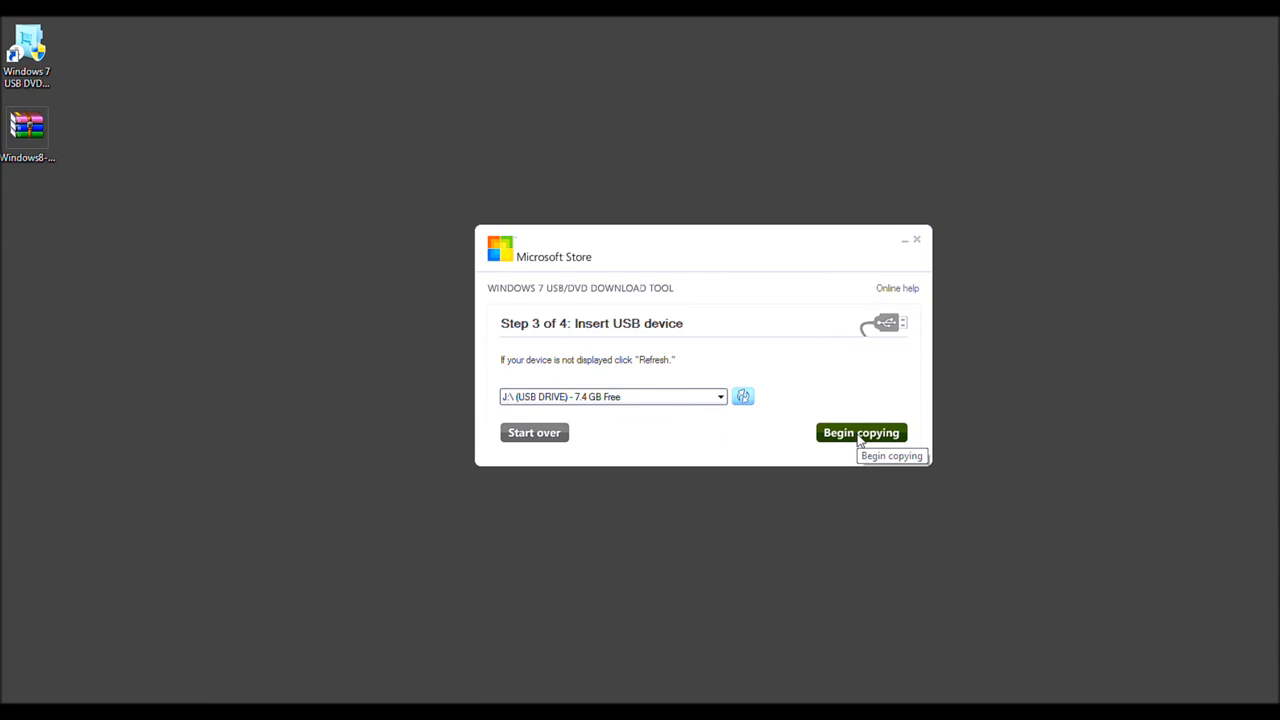
Step: Begin copying the Windows 8 image onto drive J:
click(861, 432)
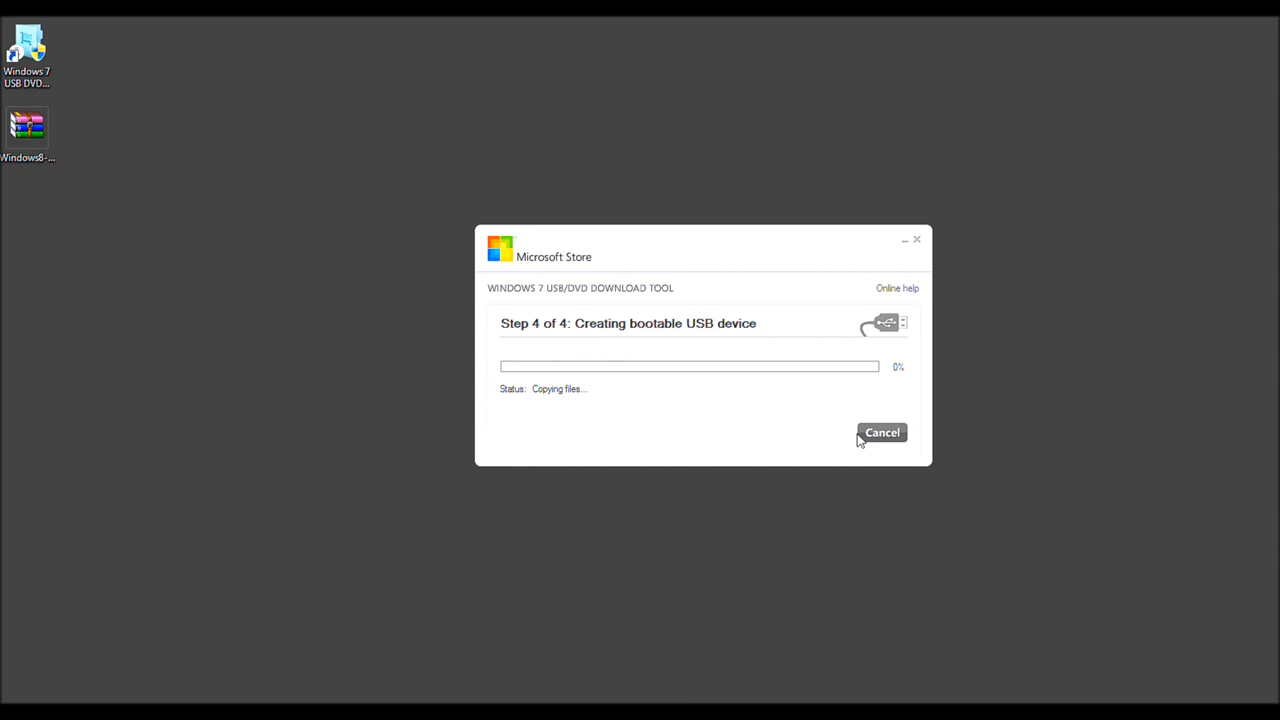
mouse_move(763, 244)
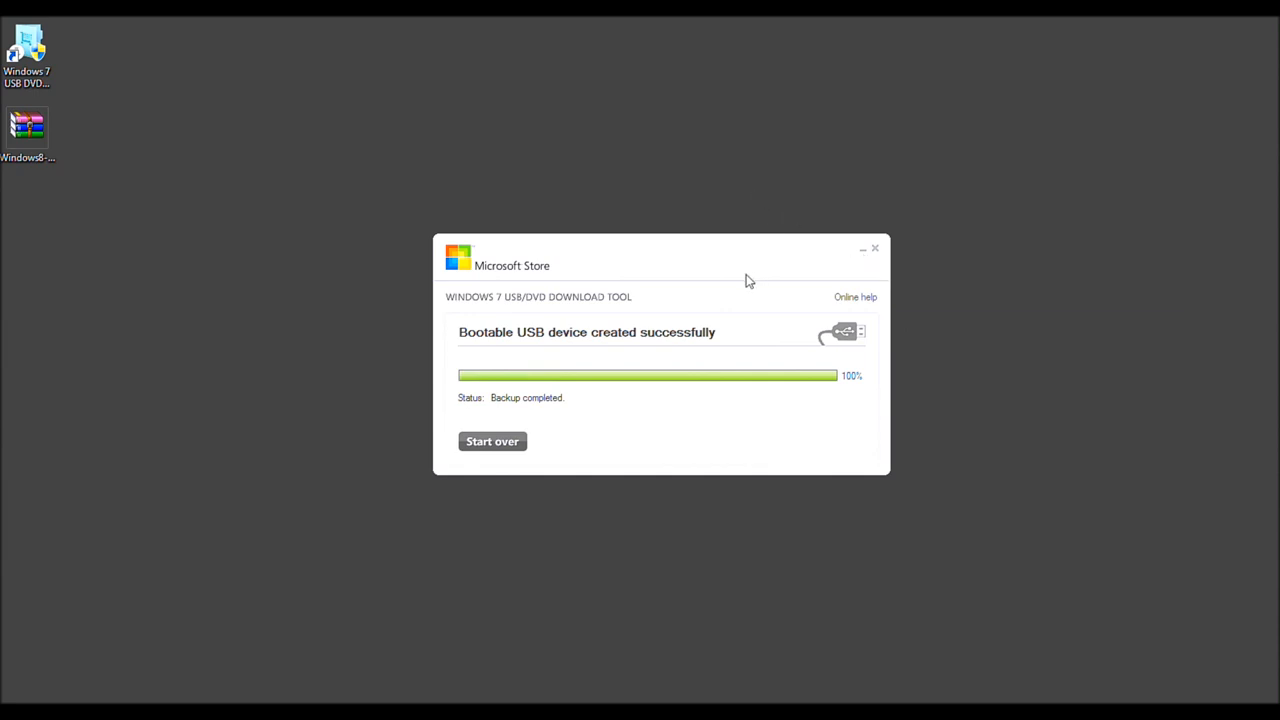
mouse_move(746, 285)
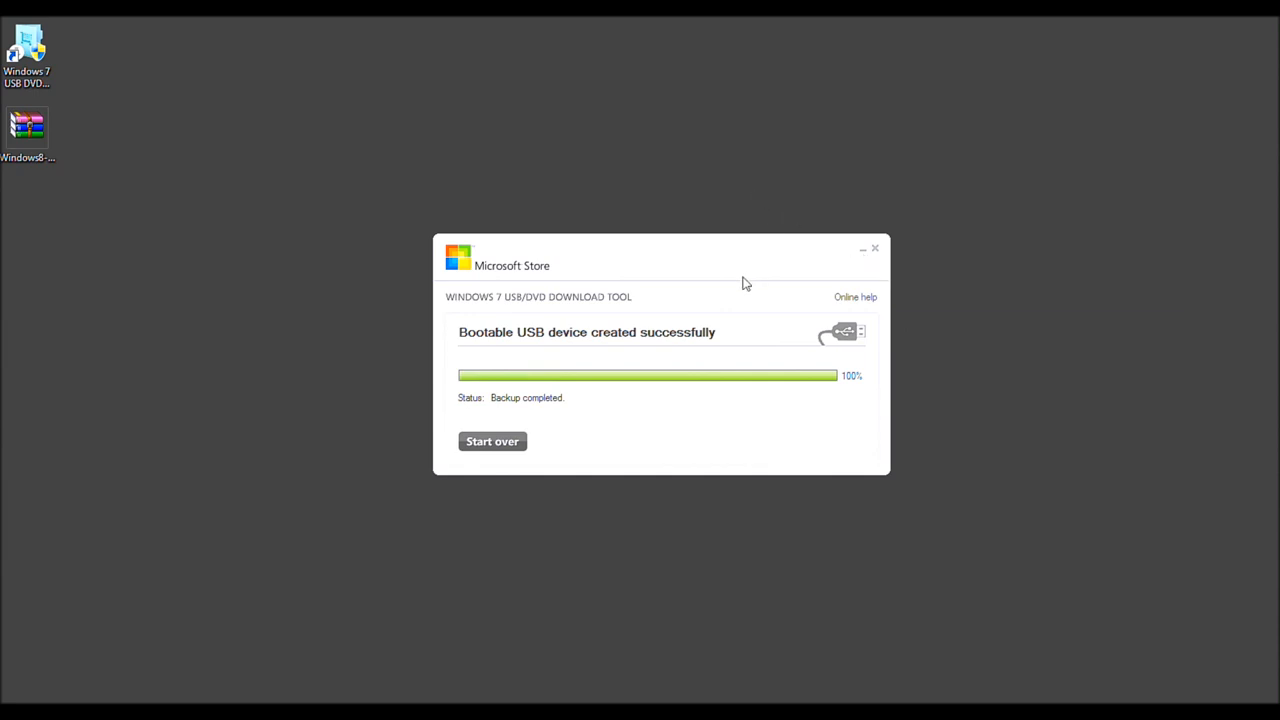